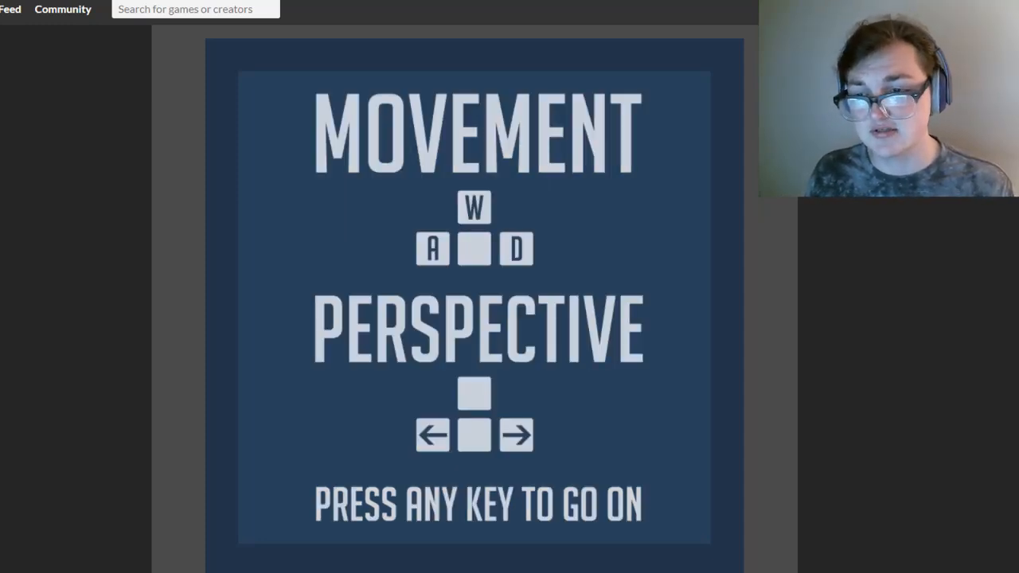
Step: Press space on the It Goes On controls screen to enter the first maze level
key("space")
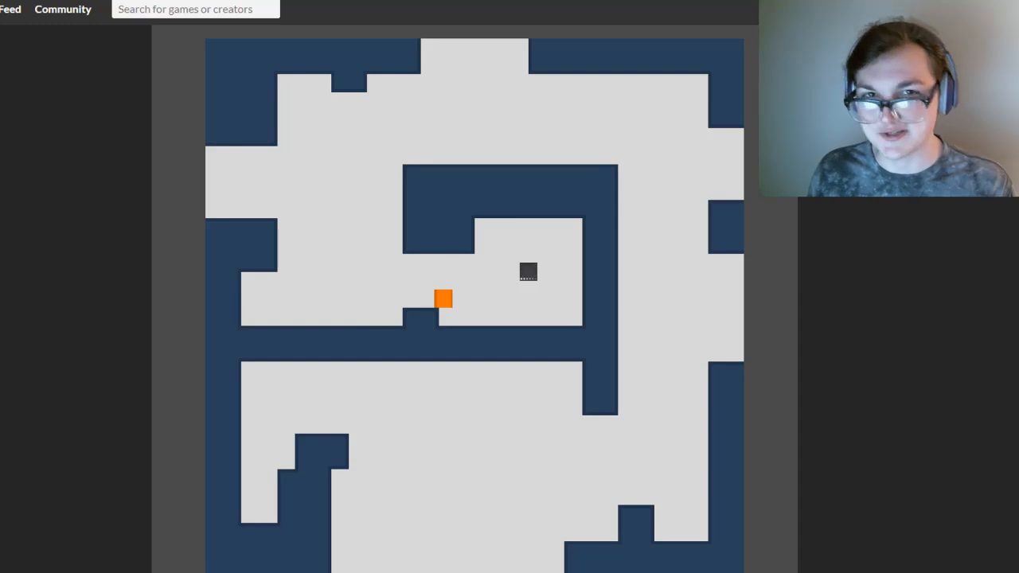
key("Right")
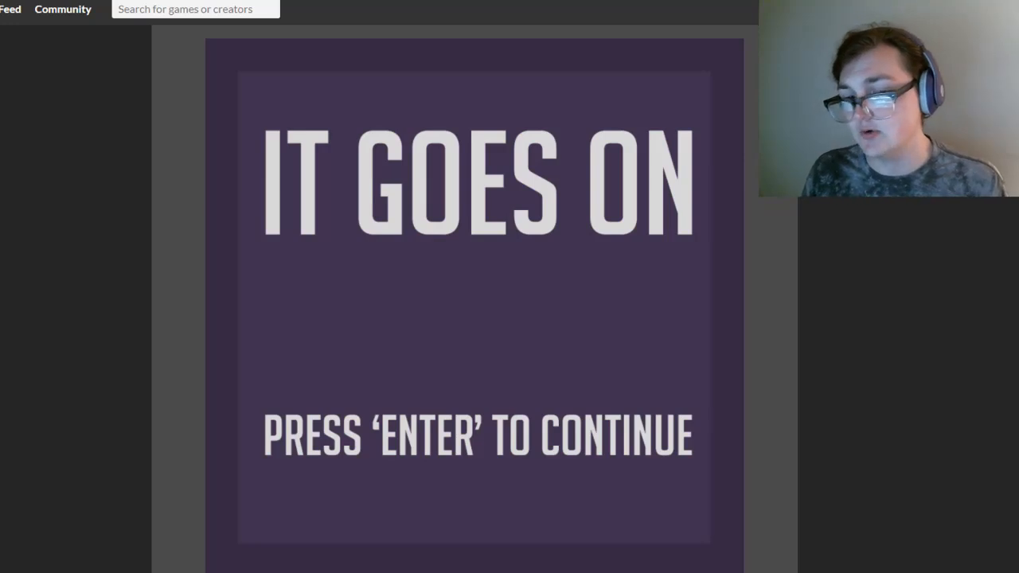
Step: Continue past the It Goes On title card and play on to the green continue screen
key("enter")
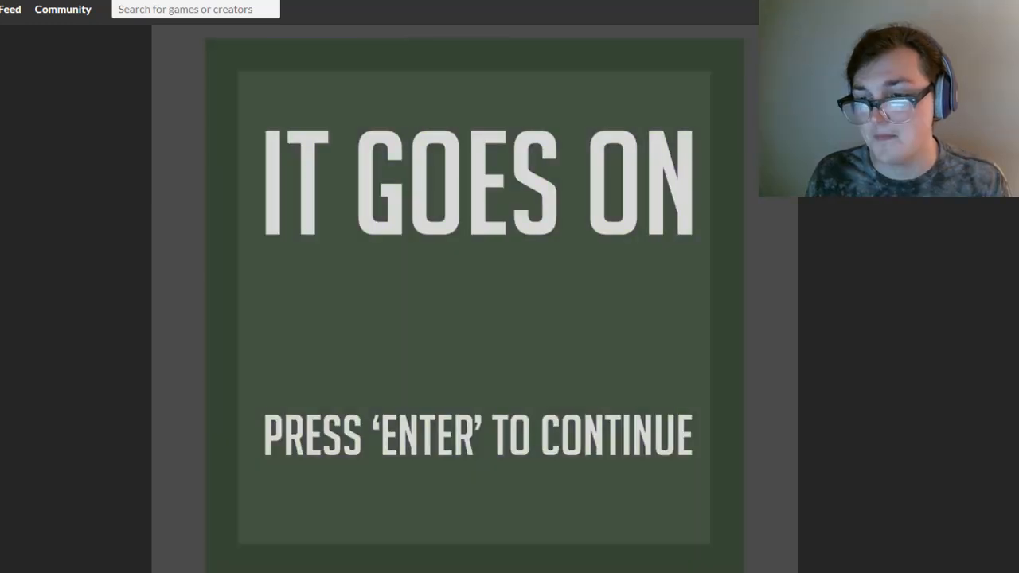
key("enter")
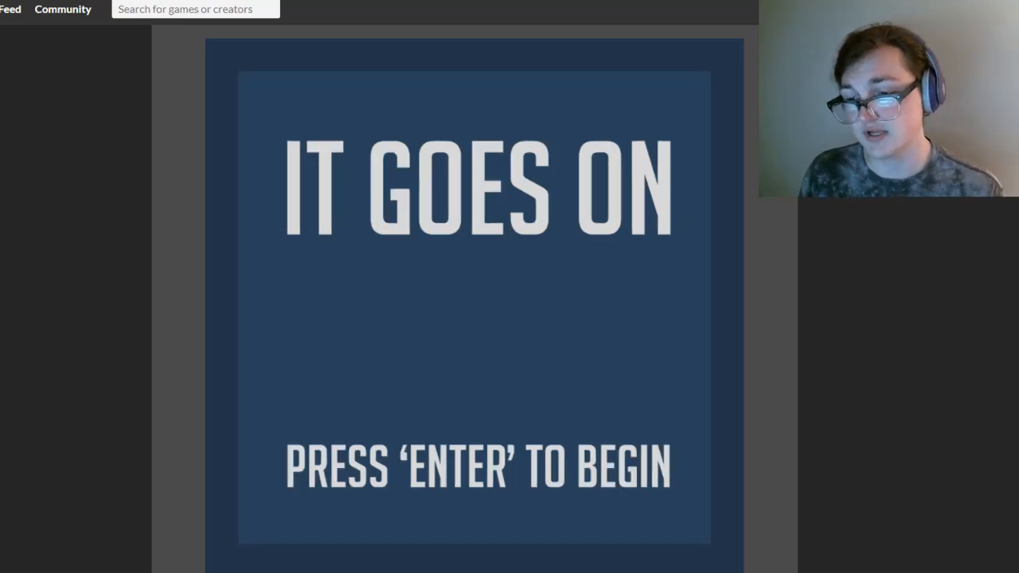
Step: Scroll below the game to view its description, credits and comments
scroll("down", 3)
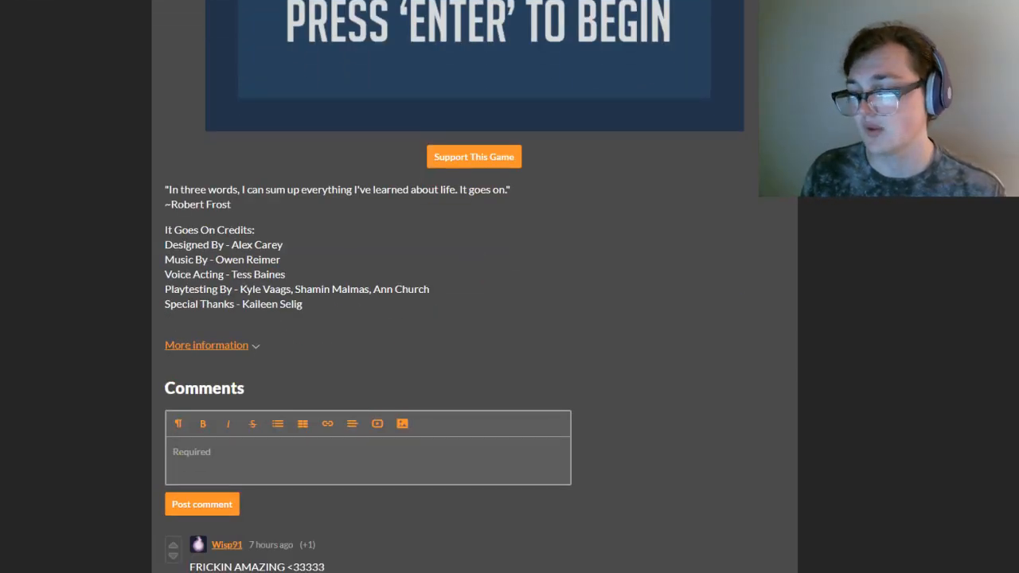